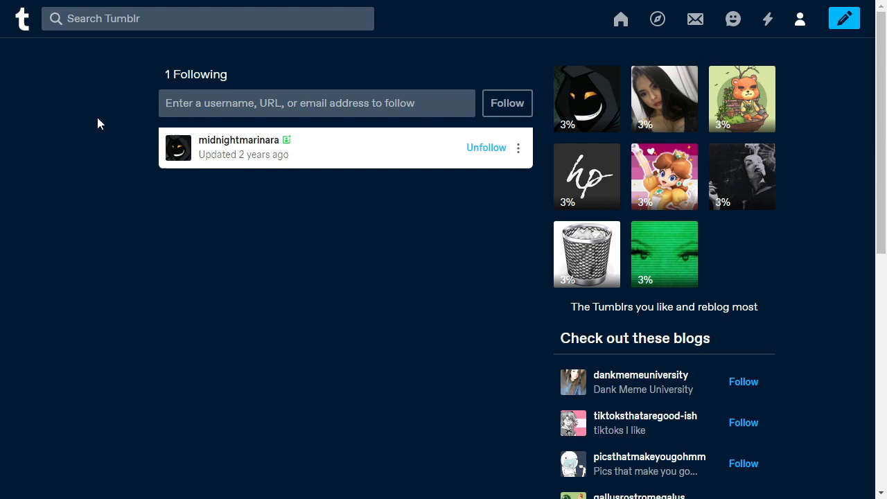
pyautogui.click(316, 103)
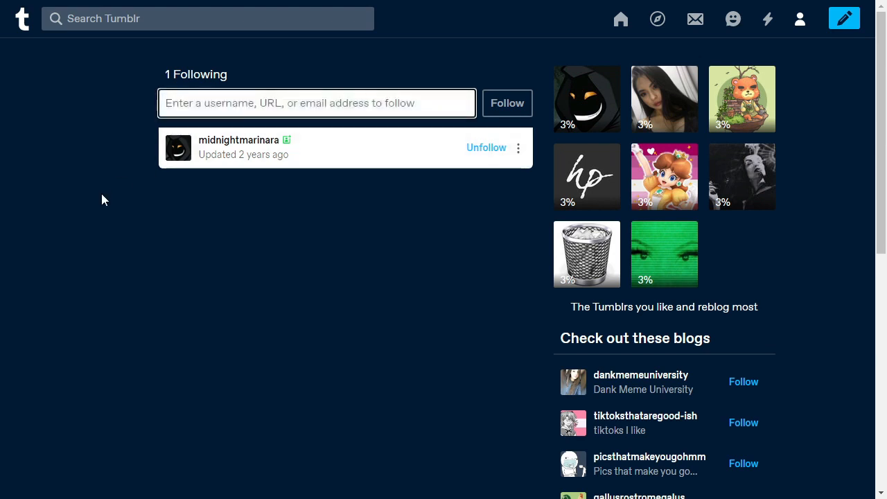
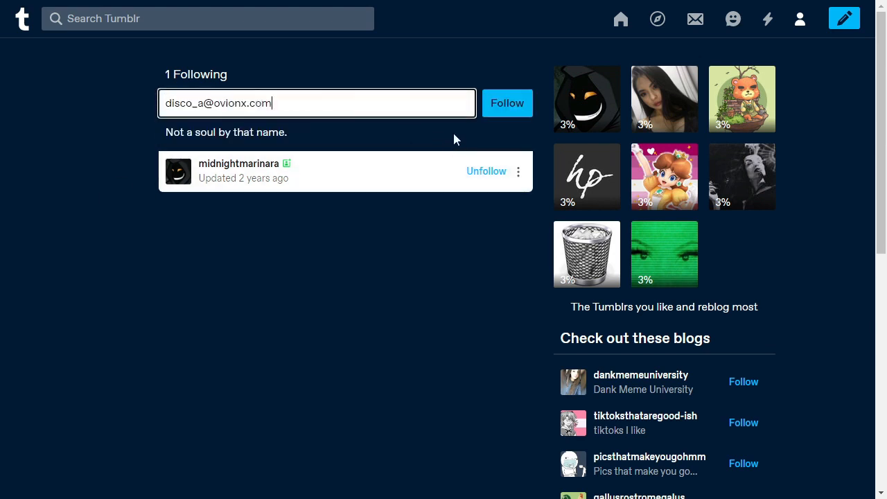
pyautogui.moveTo(448, 135)
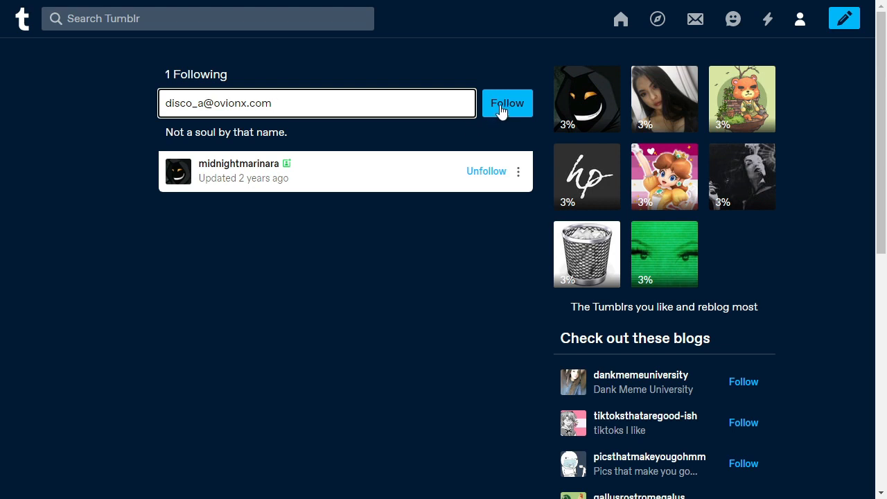
pyautogui.click(507, 103)
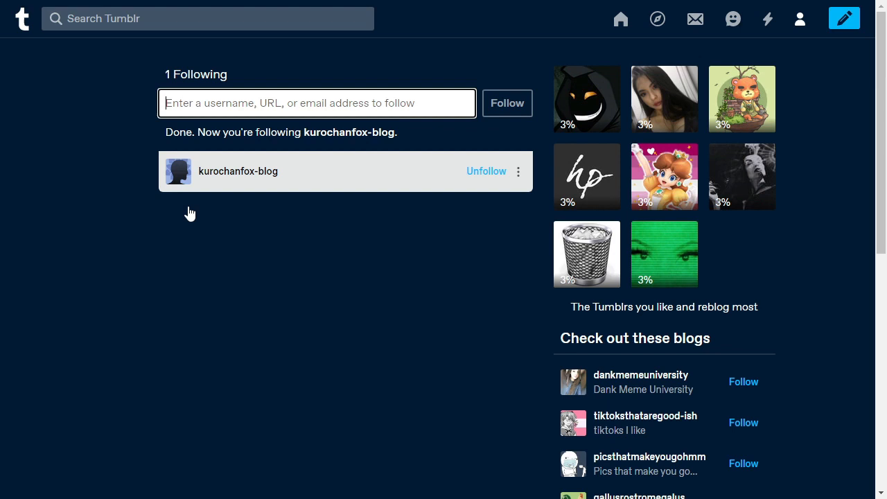
# Open the newly followed untitled blog and select its 2012–2021 copyright years.
pyautogui.click(237, 171)
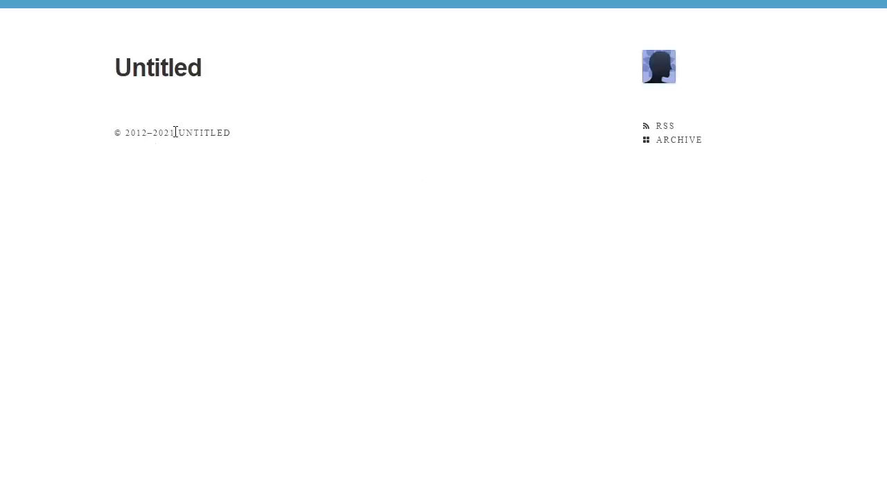
pyautogui.doubleClick(149, 132)
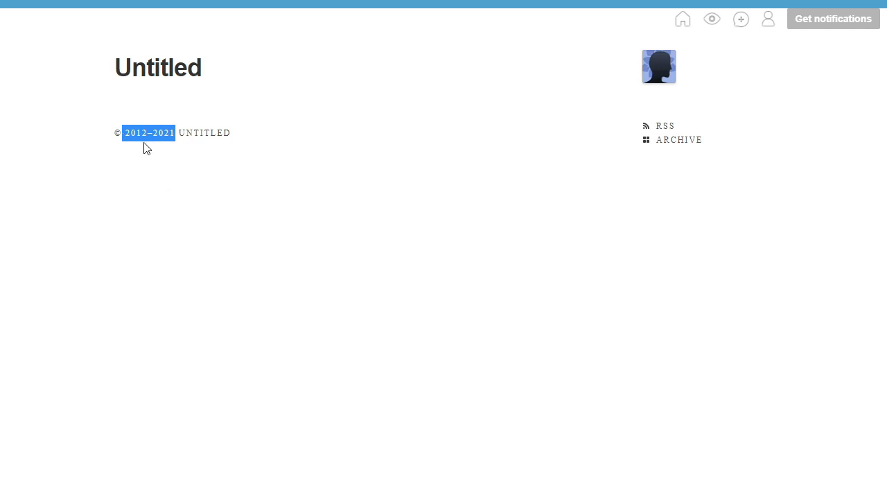
pyautogui.moveTo(261, 170)
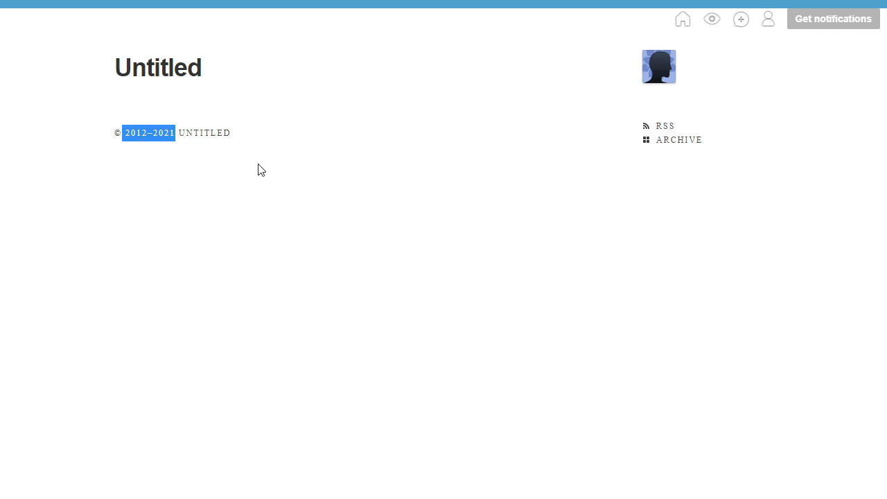
pyautogui.moveTo(264, 154)
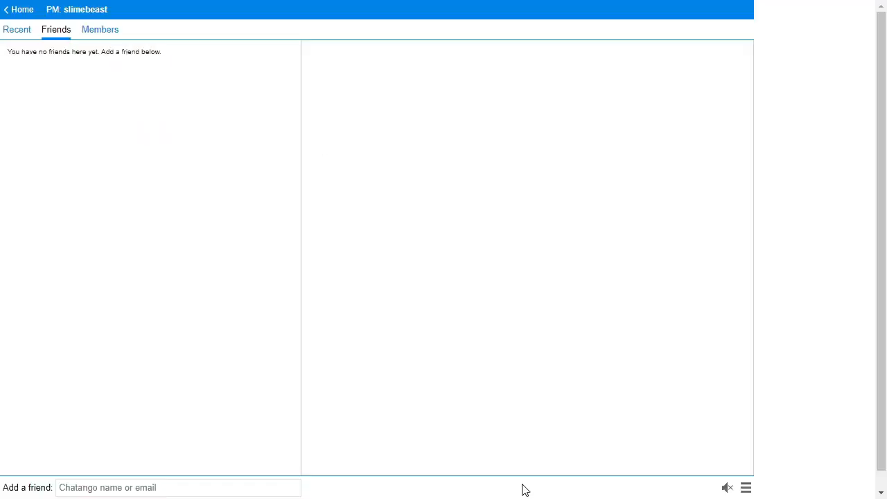
pyautogui.moveTo(532, 494)
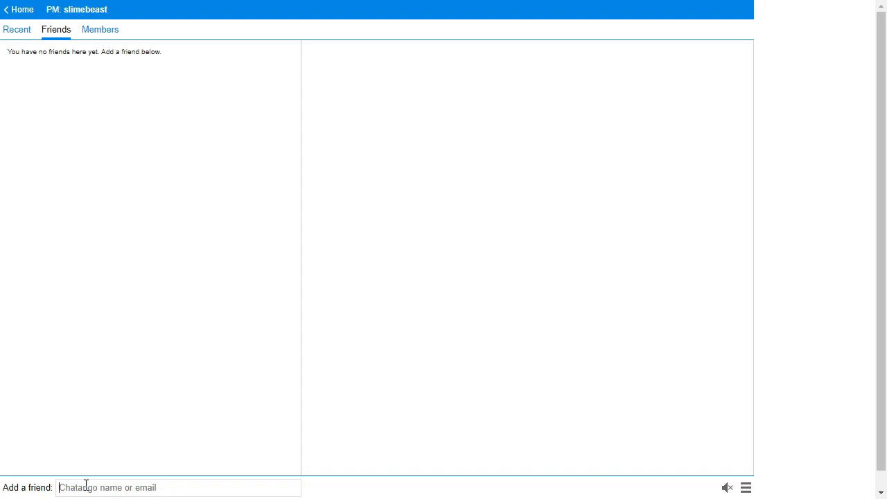
pyautogui.write('jacobmonkey')
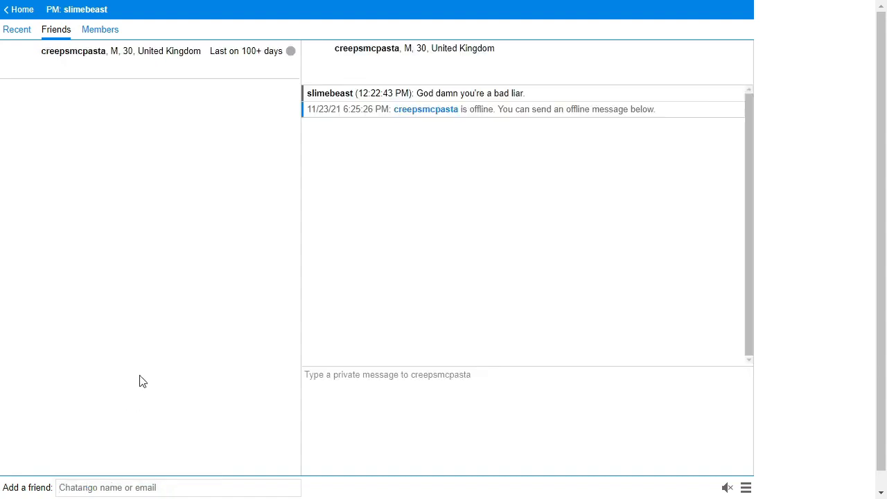
pyautogui.moveTo(66, 135)
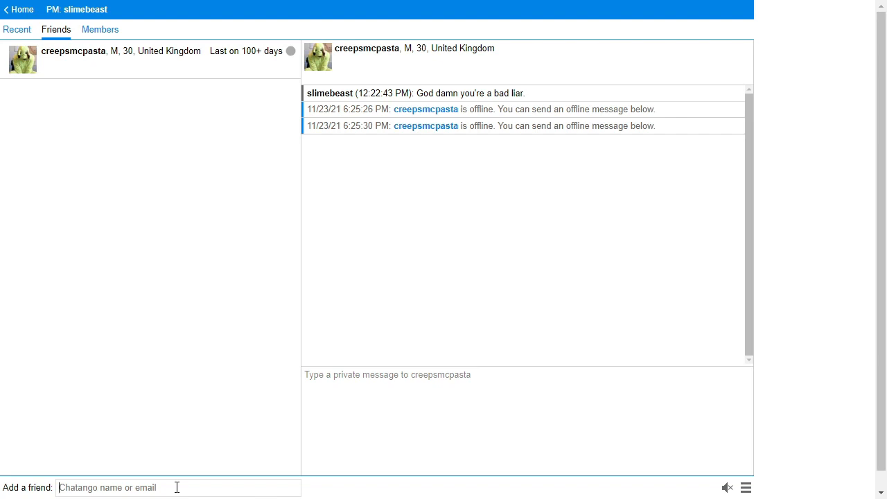
pyautogui.write('mrd')
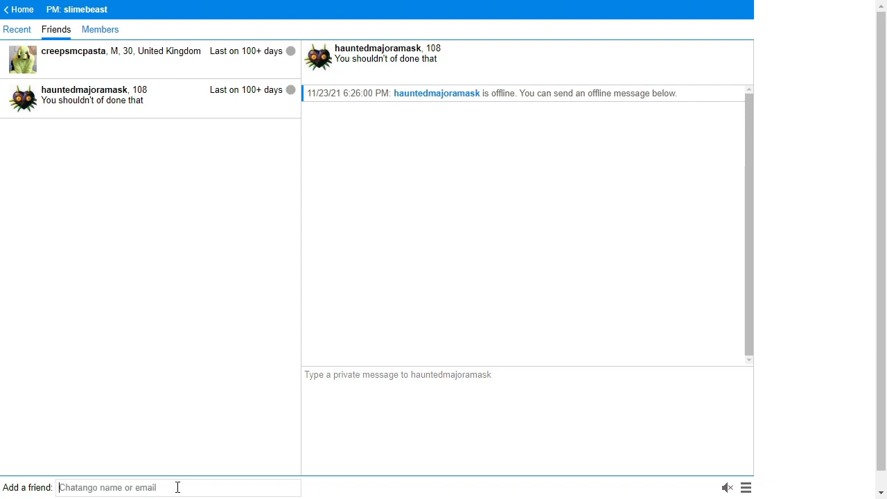
pyautogui.write('cr')
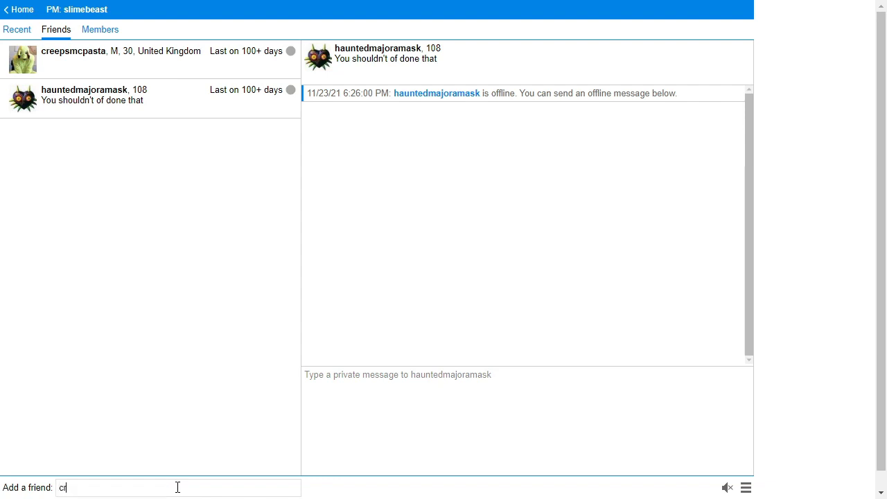
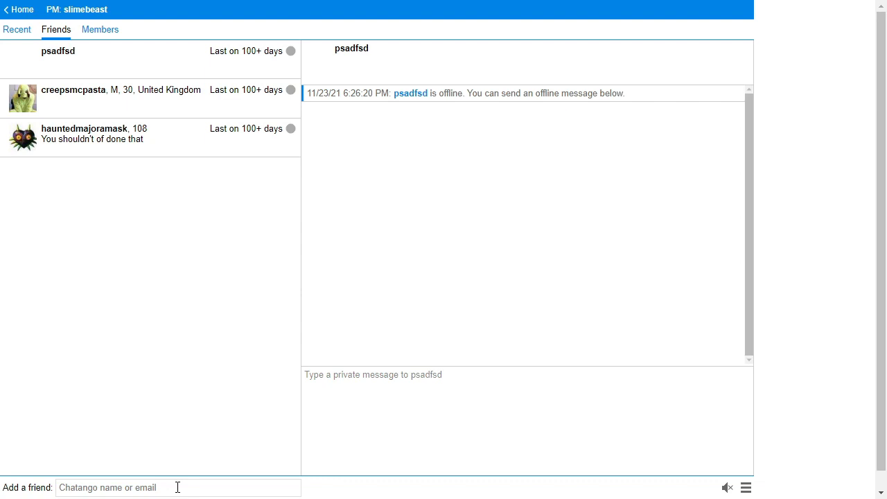
pyautogui.moveTo(365, 53)
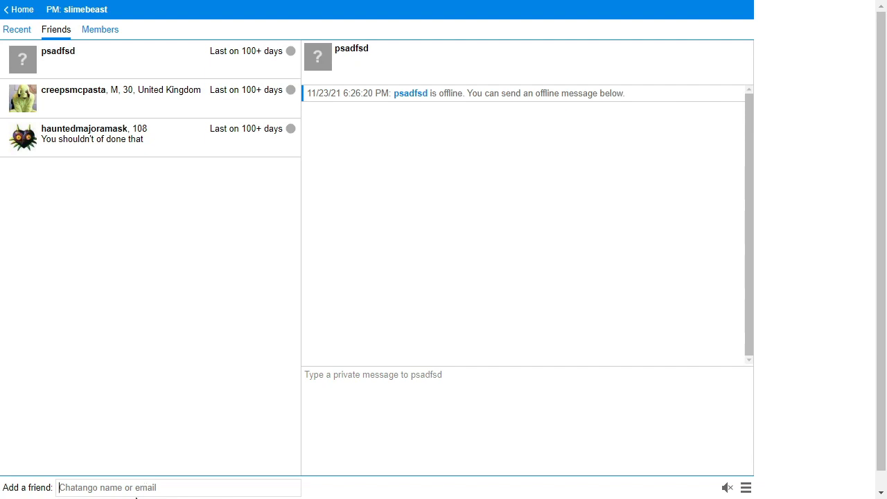
pyautogui.write('creepypasta')
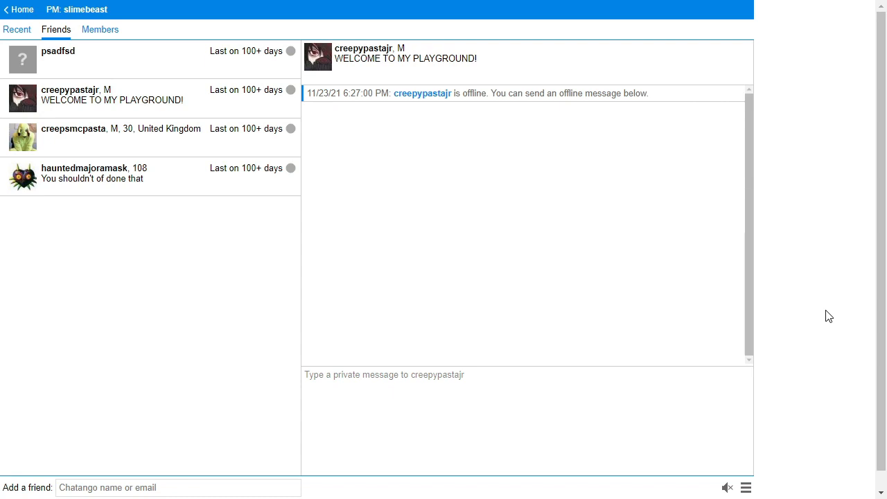
pyautogui.moveTo(829, 315)
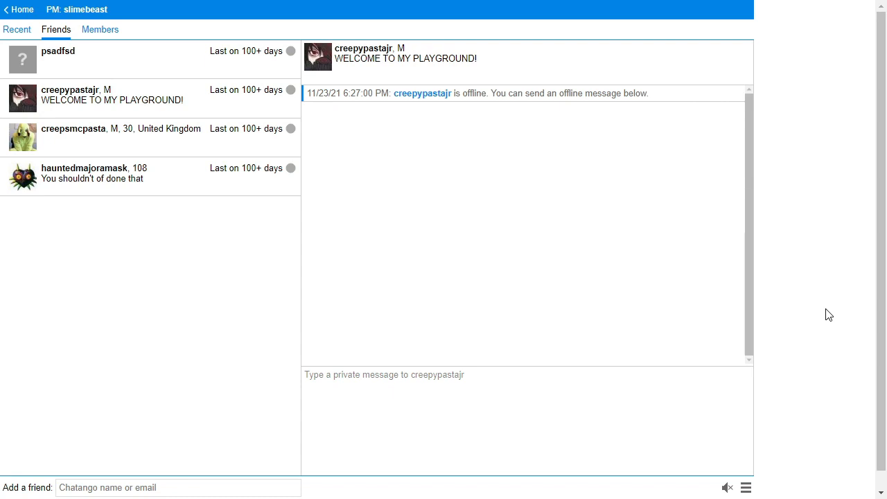